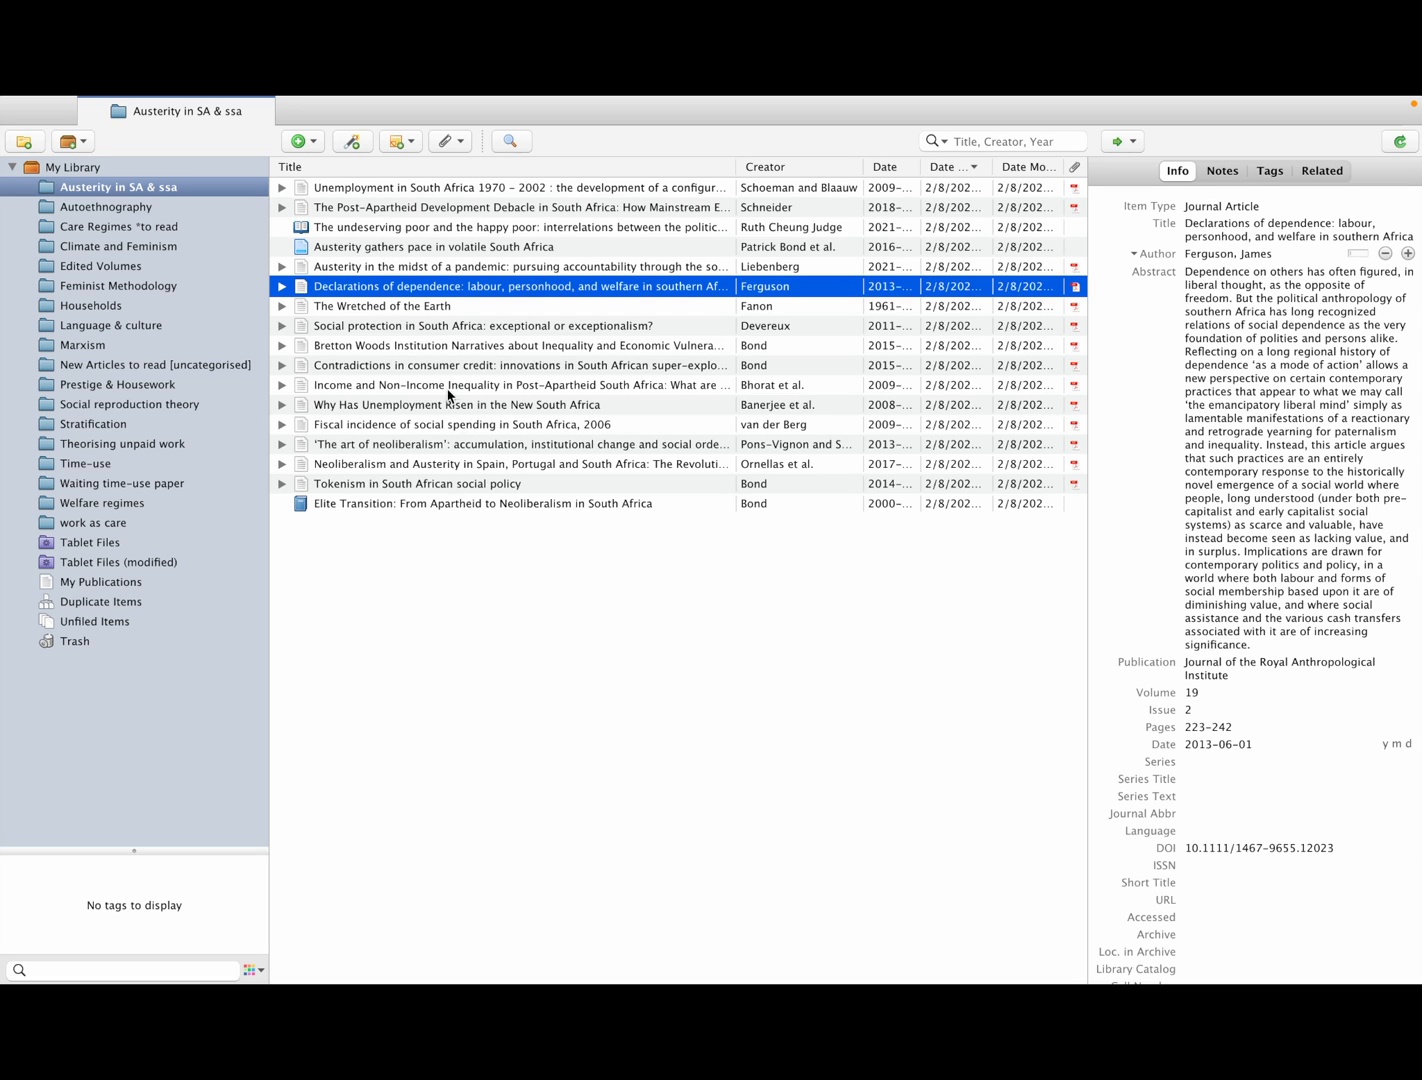
mouse_move(417, 323)
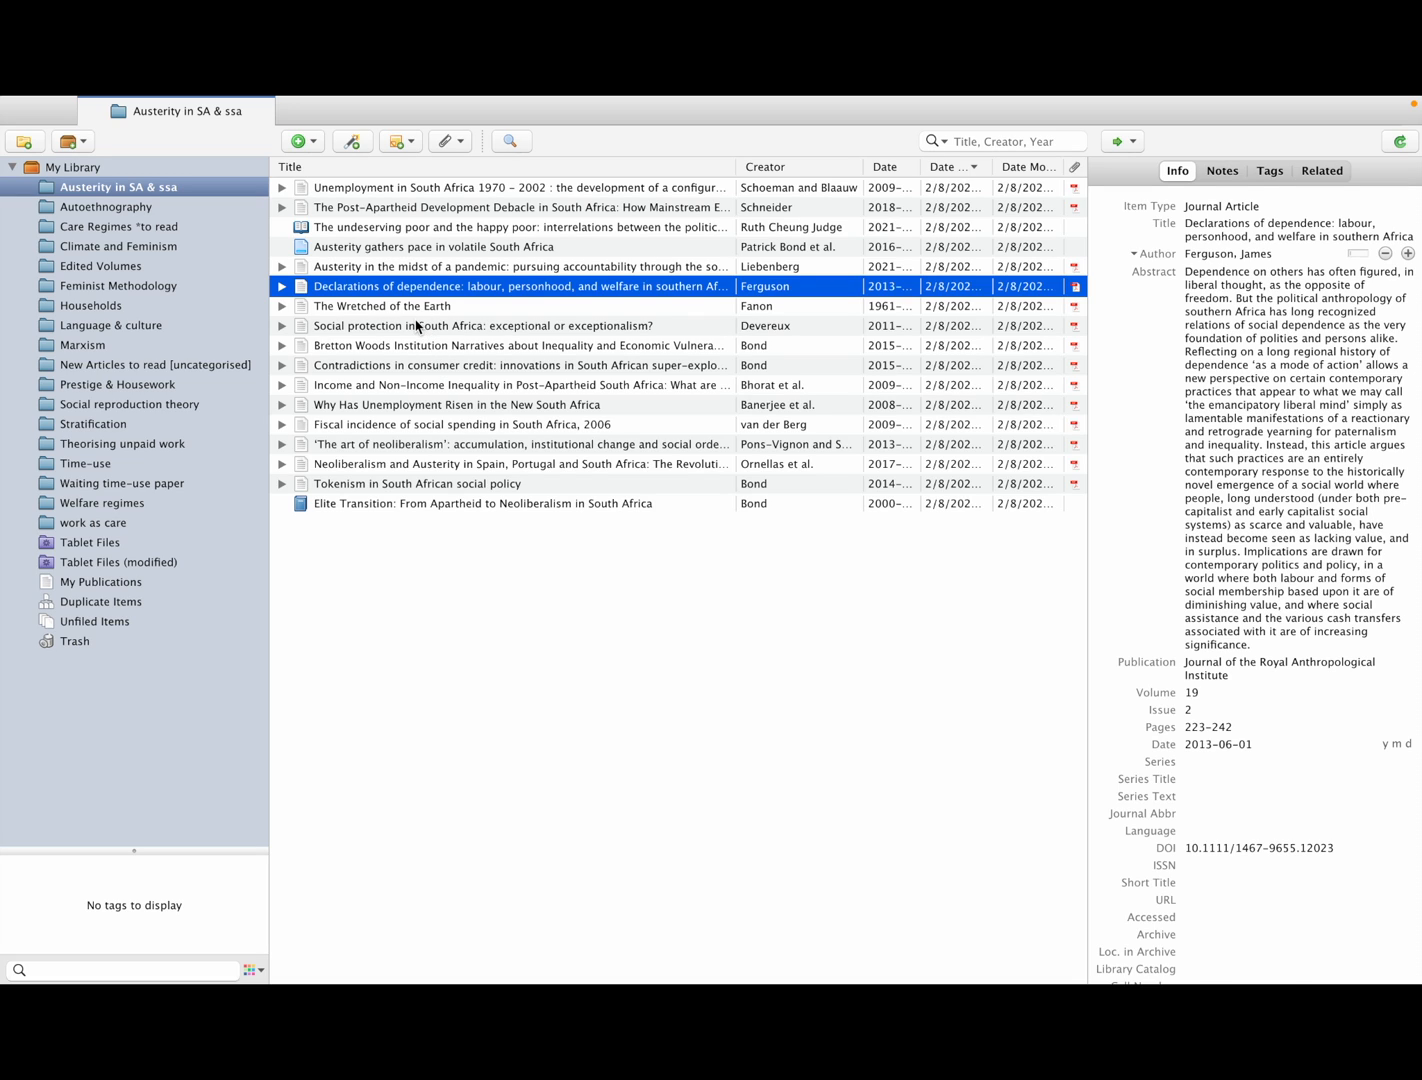
Scroll the Devereux PDF to the highlighted passage on limited social protection coverage.
double_click(480, 325)
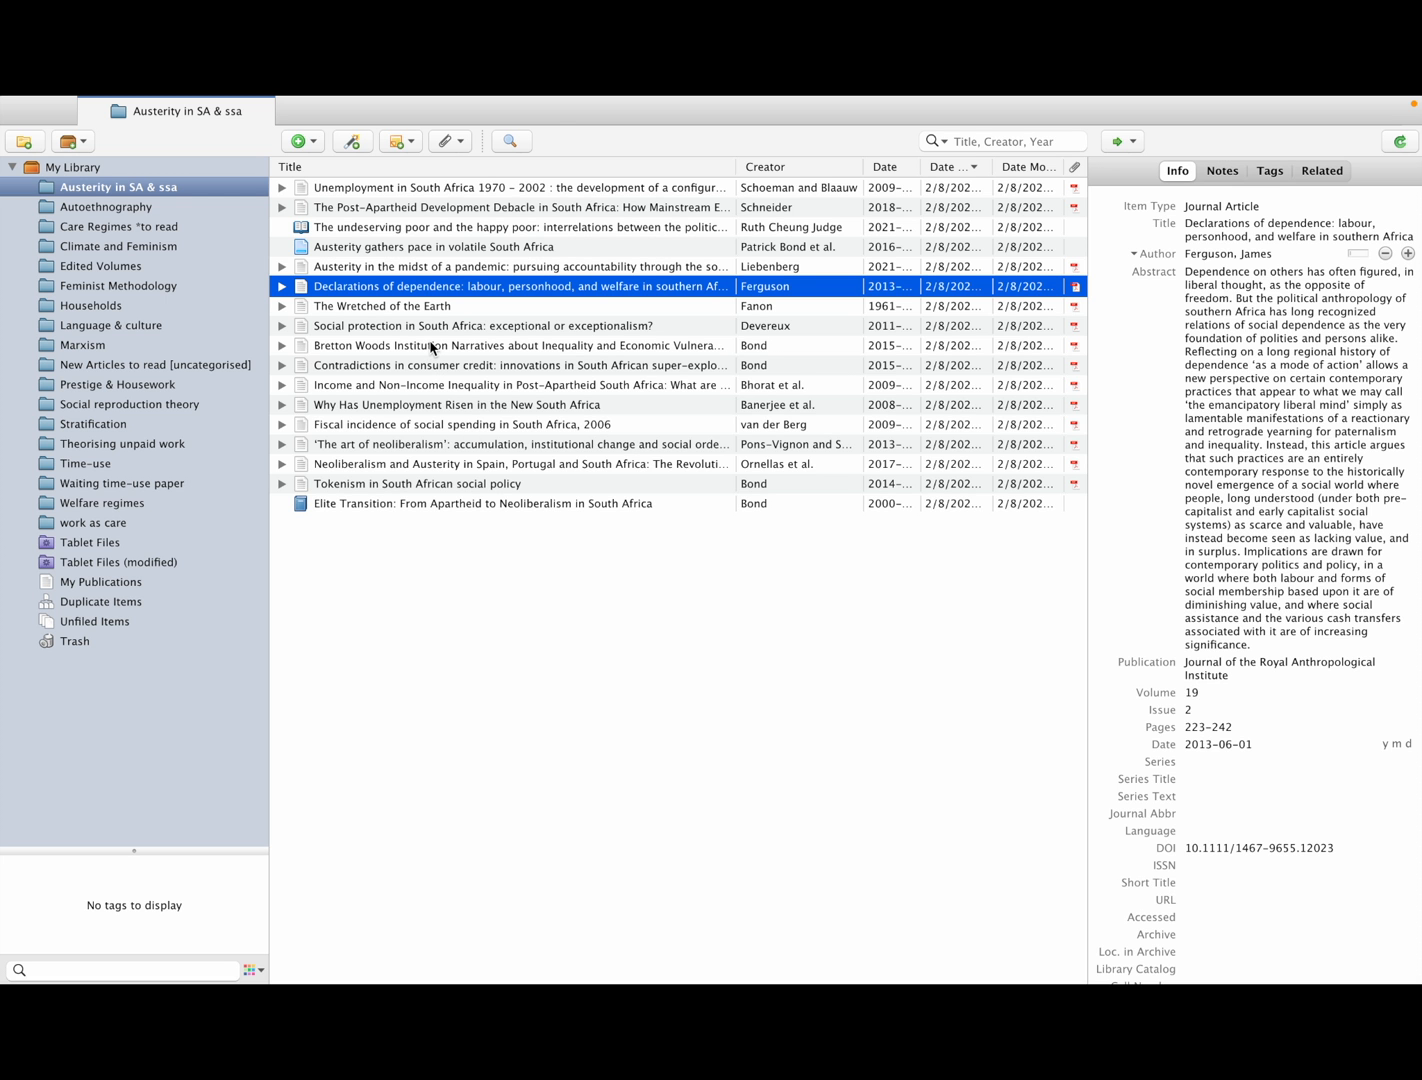
click(481, 325)
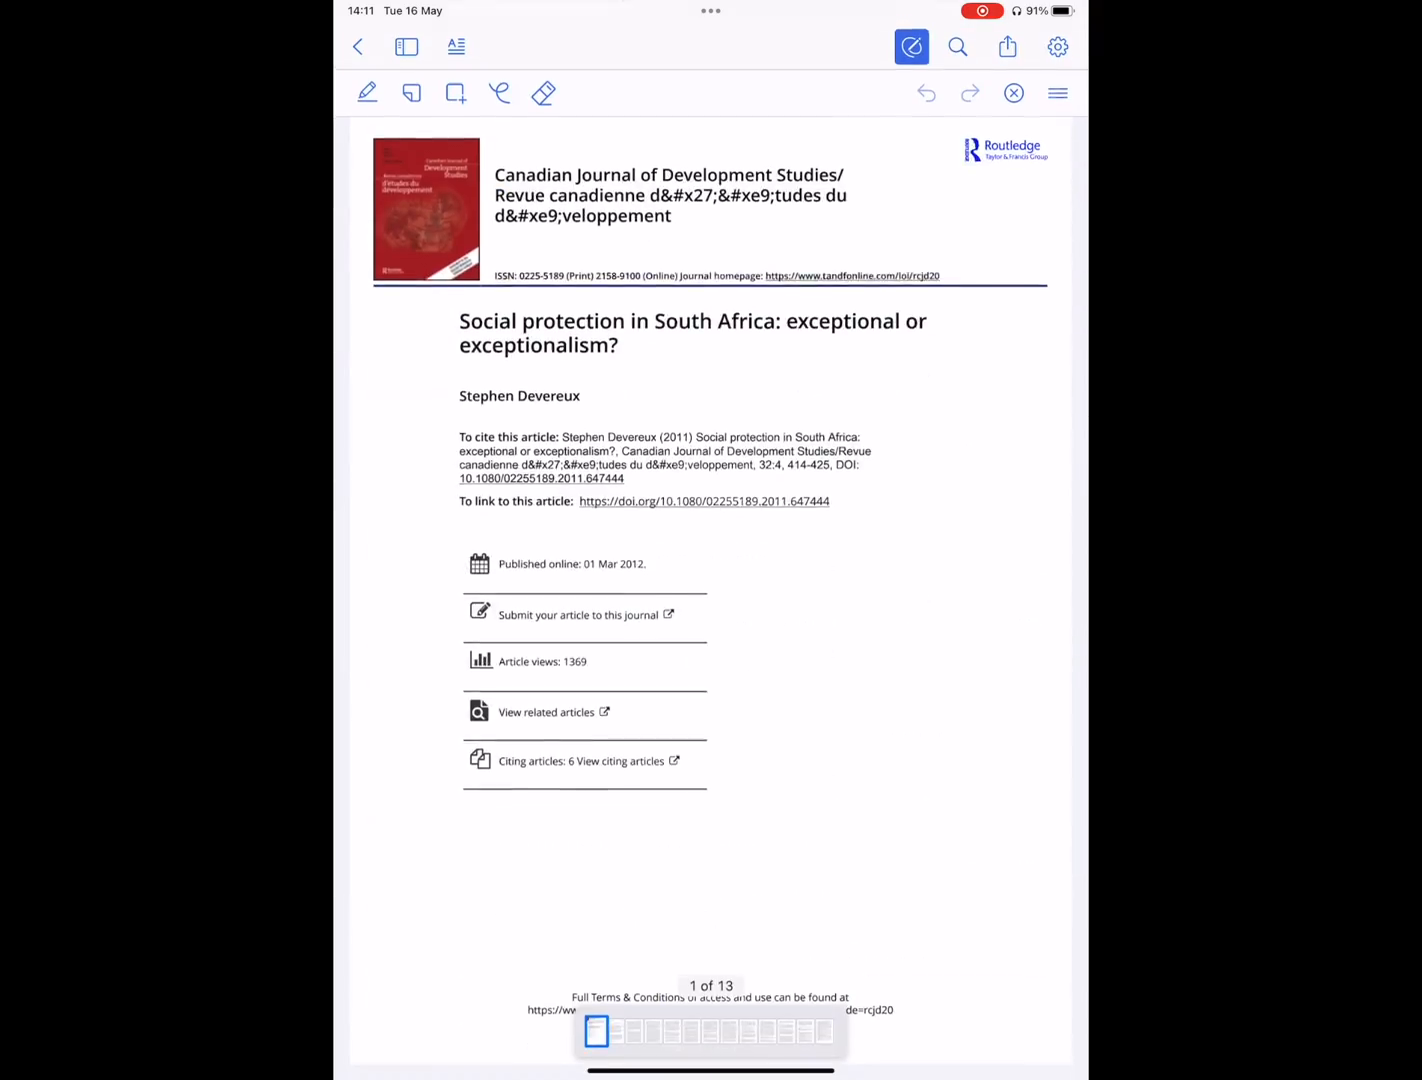
scroll(down, 3)
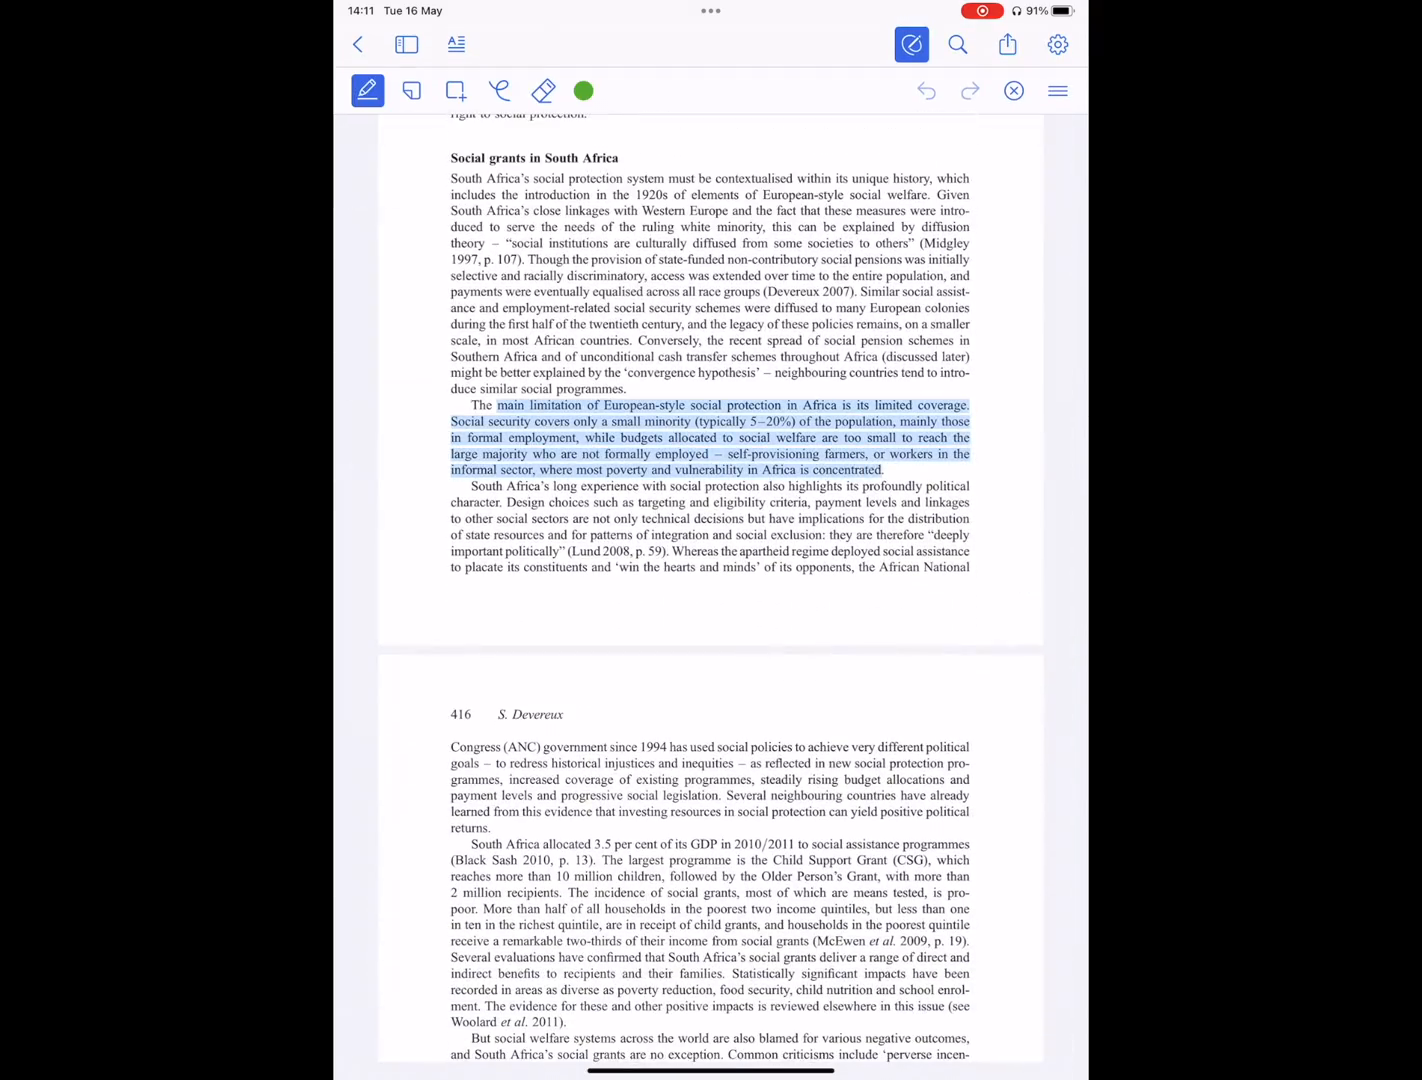
click(499, 90)
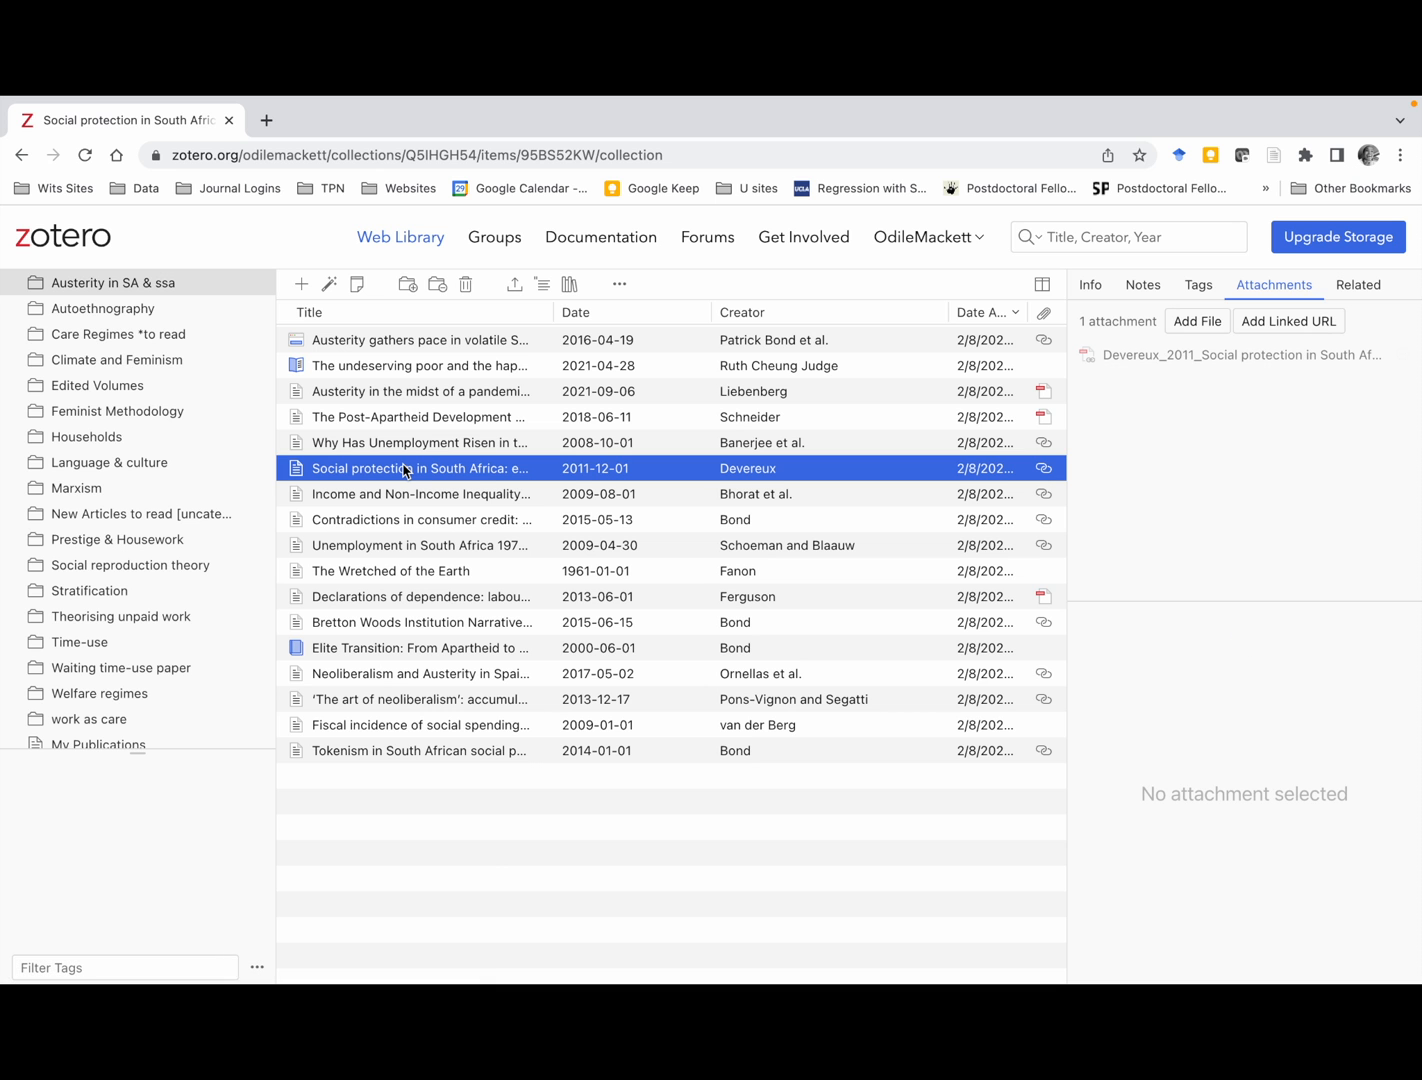
mouse_move(1040, 480)
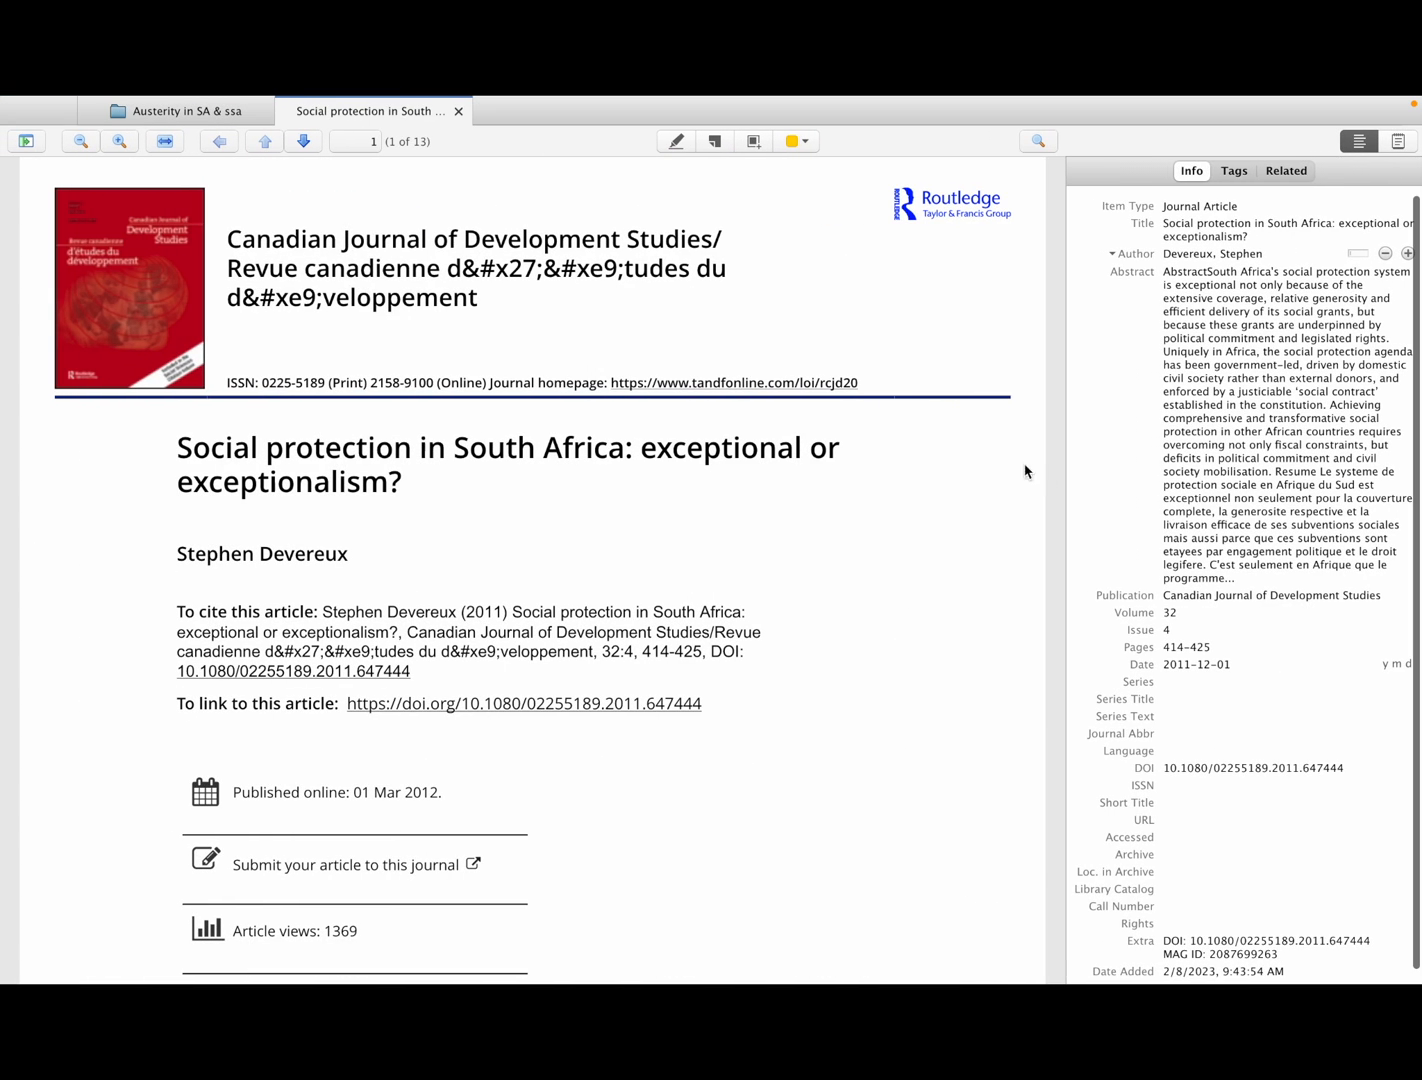
Return to the Austerity in SA & ssa item list and show the Devereux item's tools.
click(178, 110)
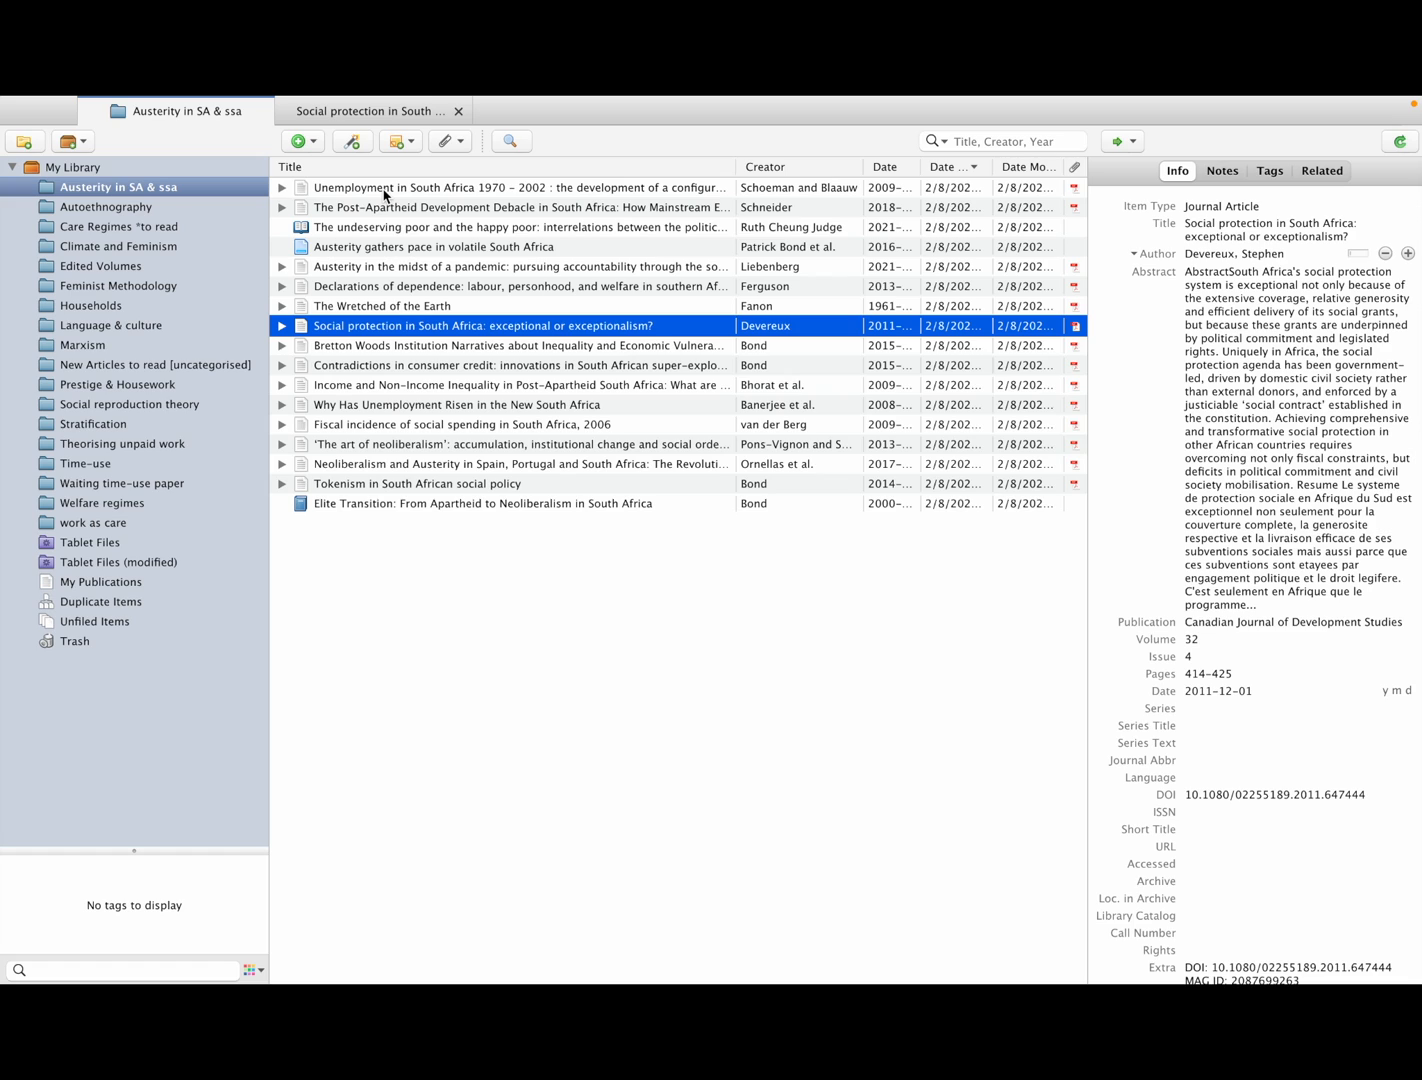
click(264, 107)
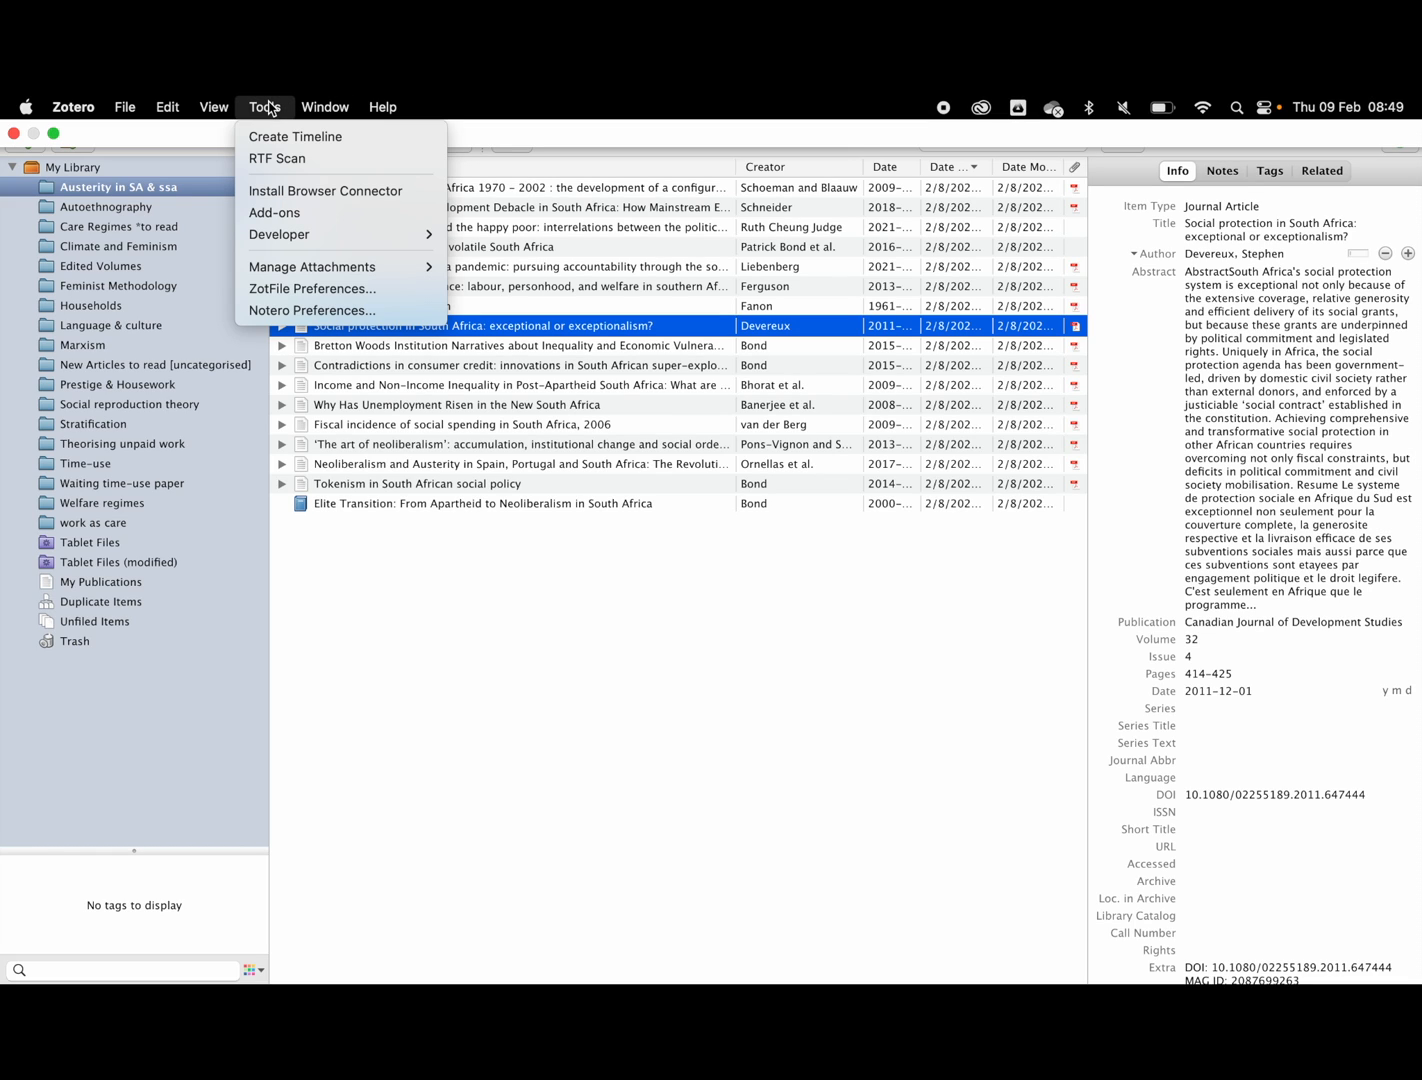
mouse_move(311, 266)
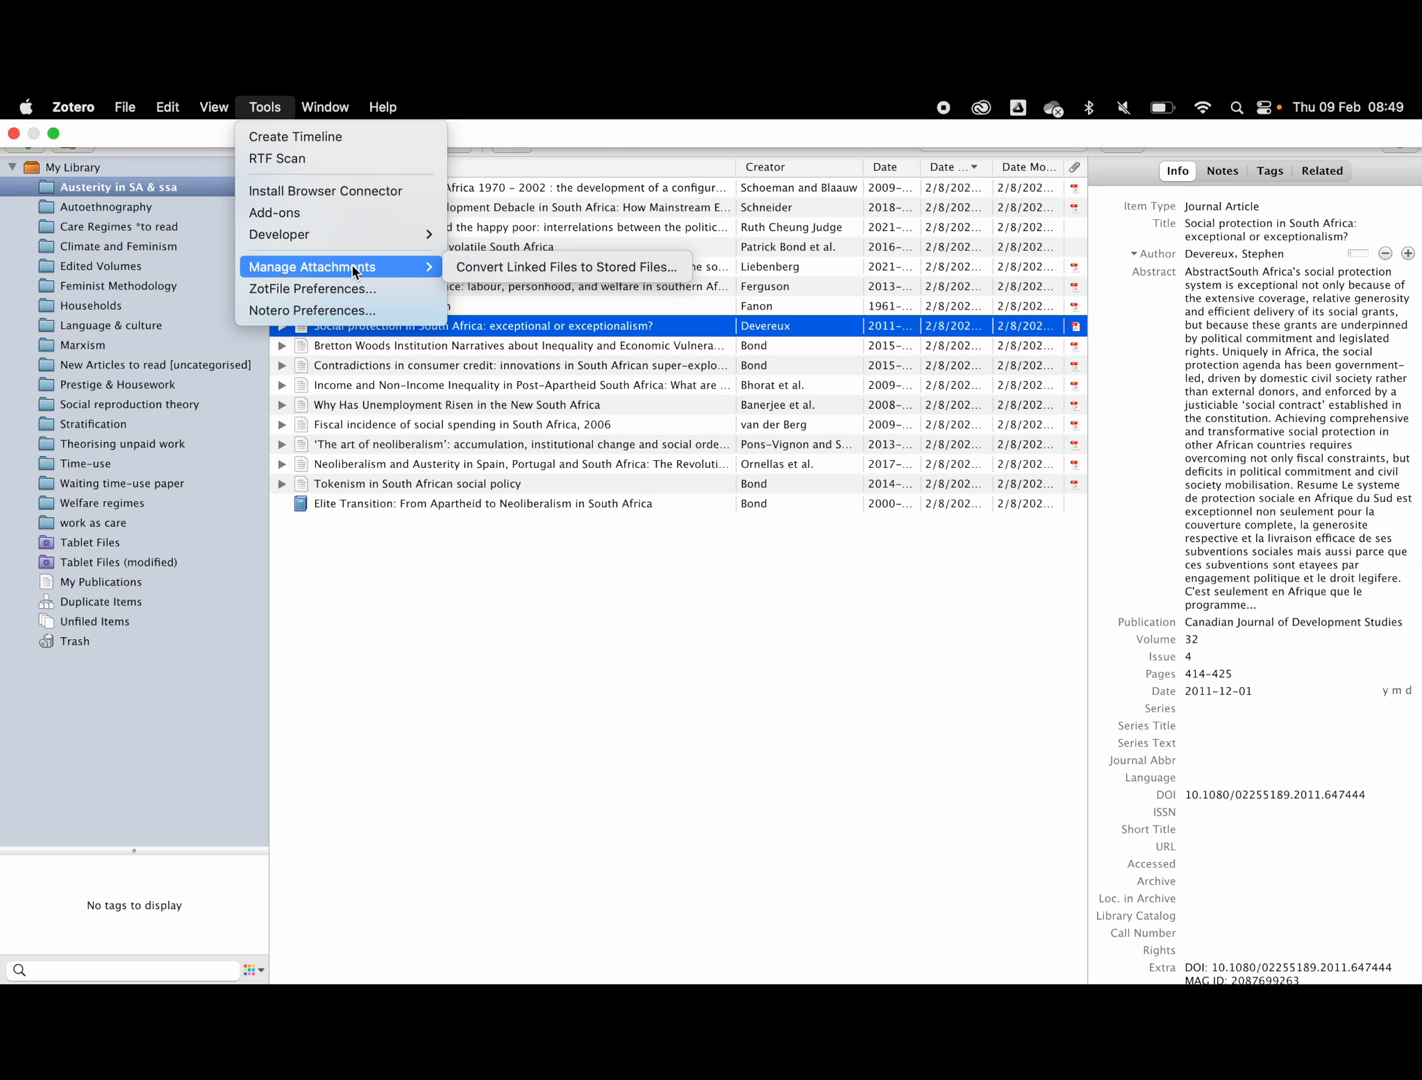
Convert the Devereux linked PDF to a stored file and reload the web library.
click(564, 266)
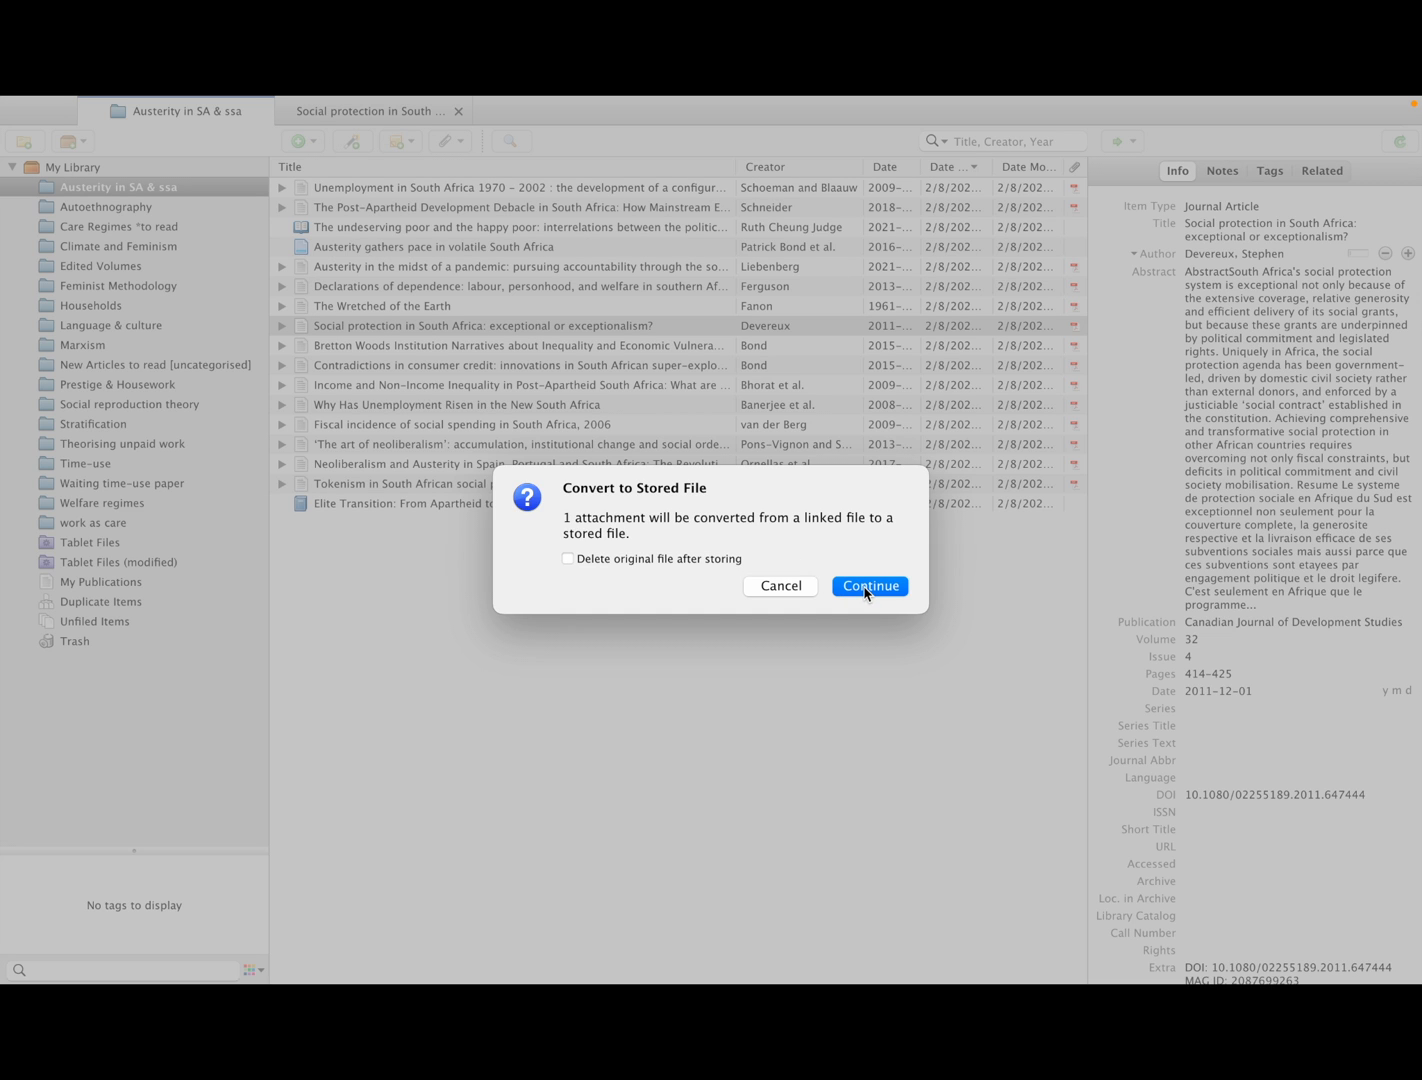
click(869, 586)
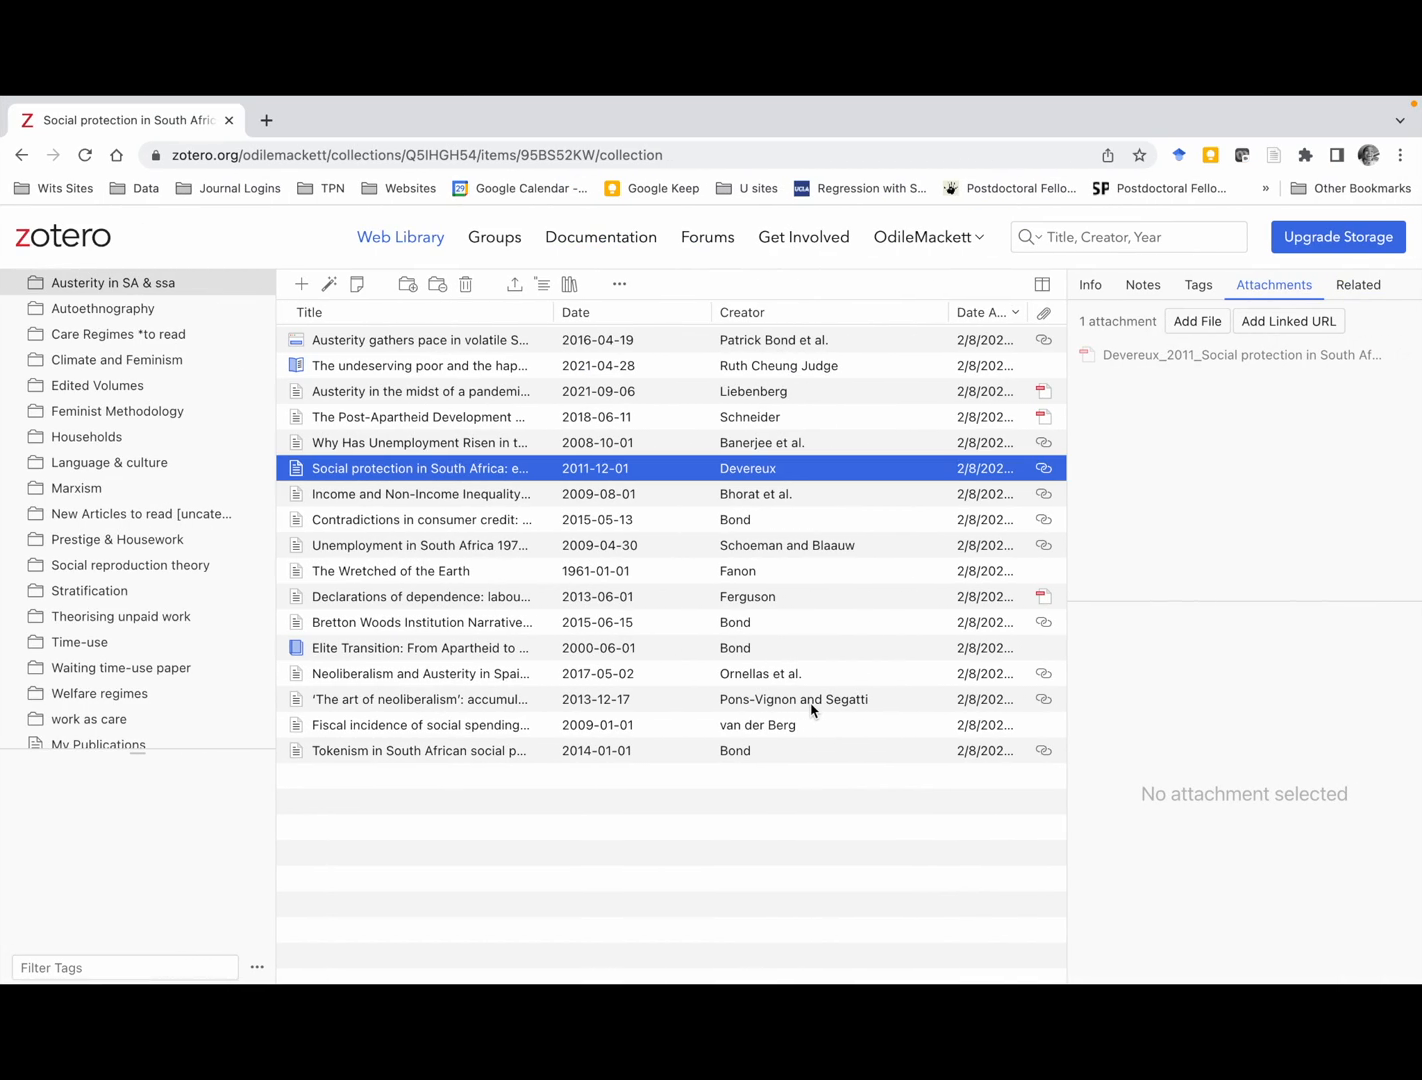
click(84, 155)
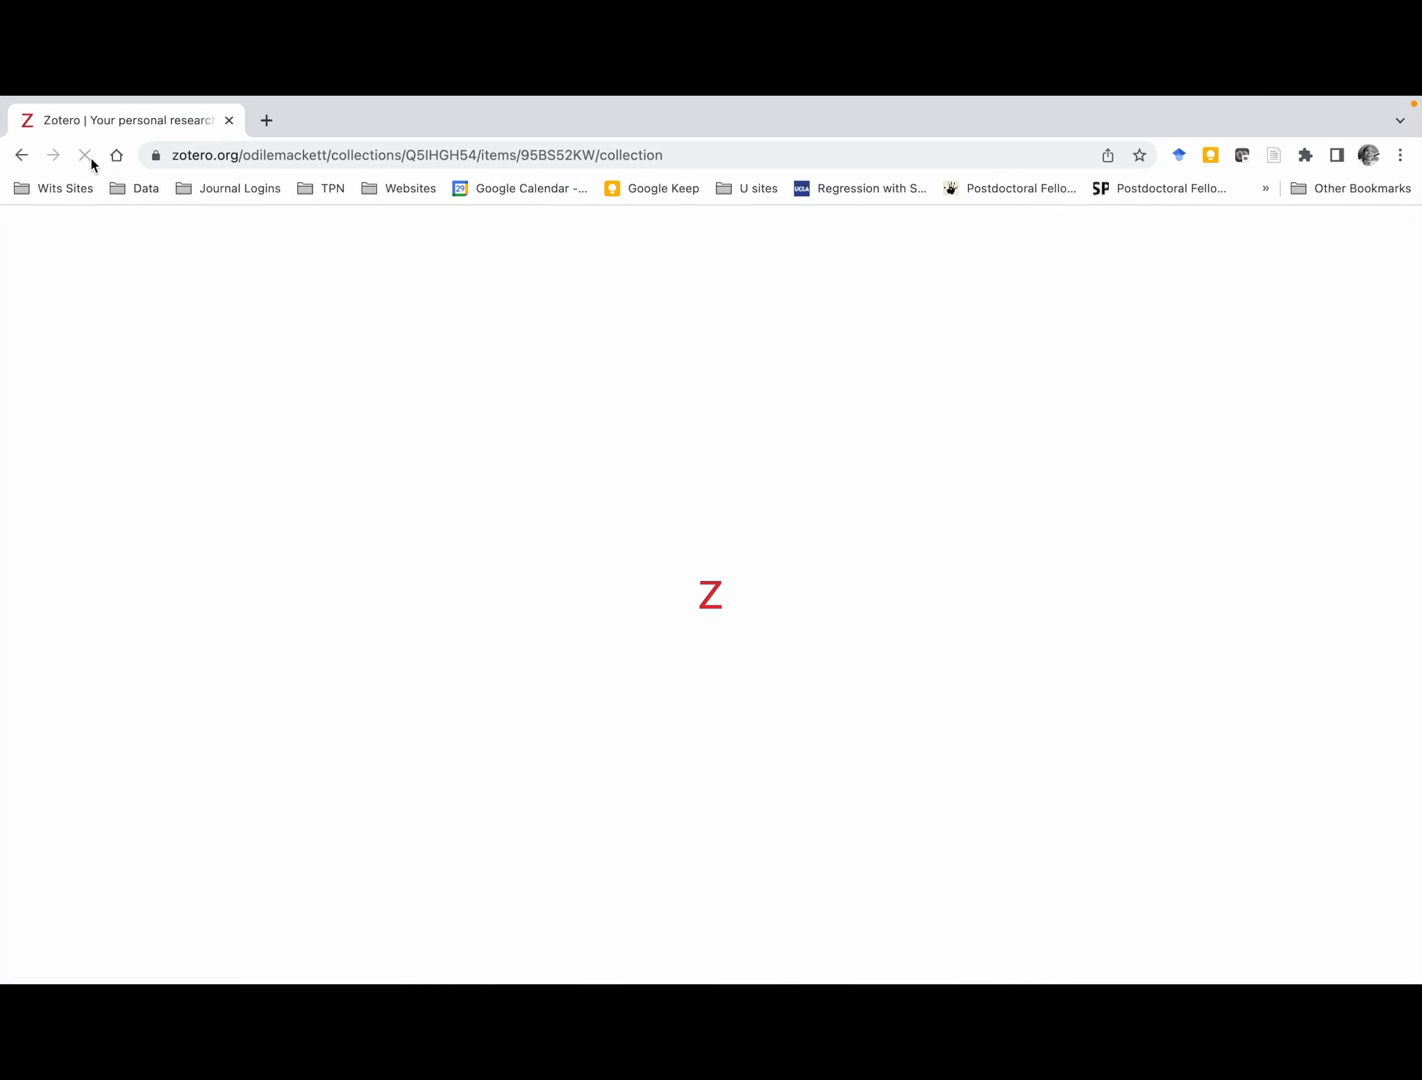